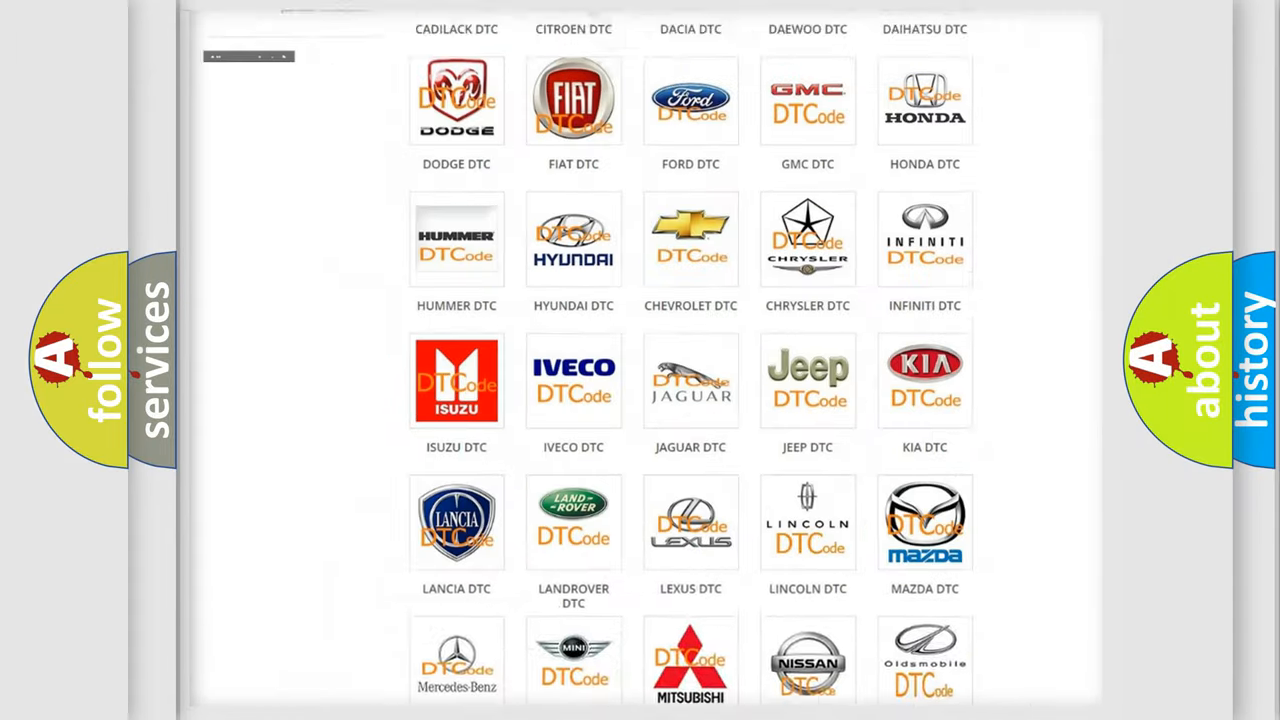
Open the Fiat DTC code list from the make grid and scroll through its fault codes
{"action": "scroll", "scroll_direction": "up", "scroll_amount": 3}
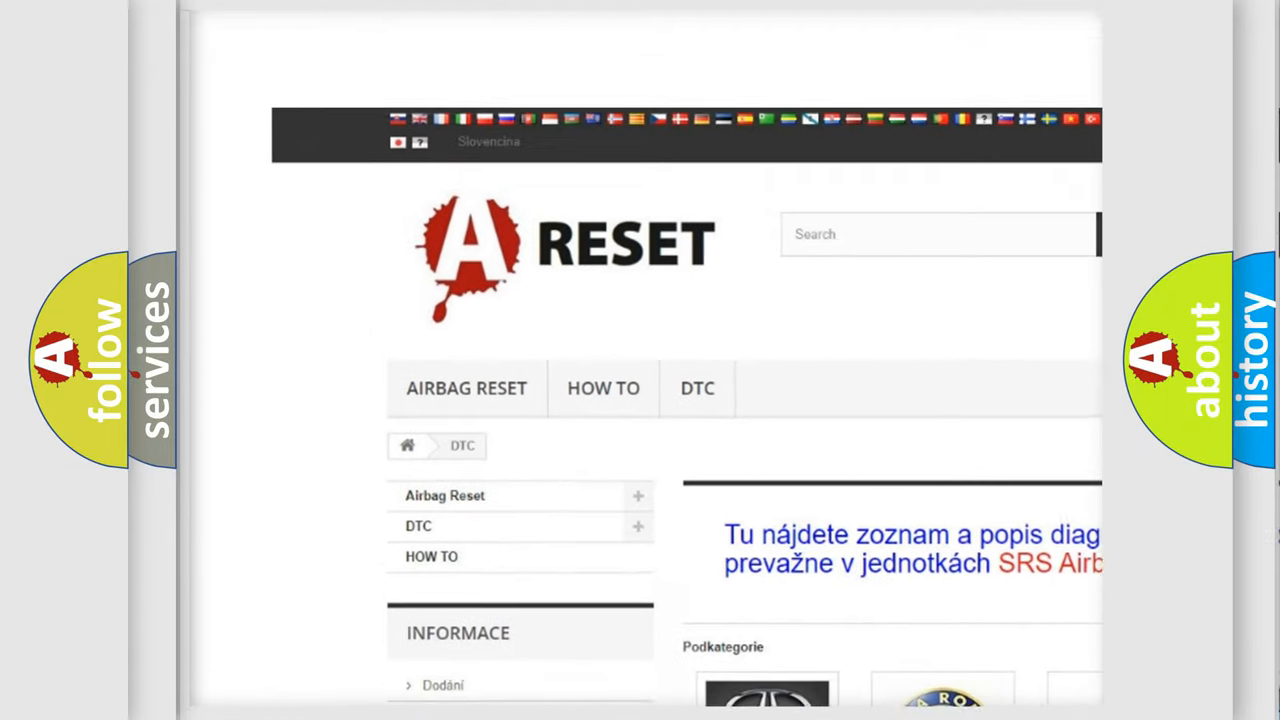
{"action": "scroll", "scroll_direction": "up", "scroll_amount": 3}
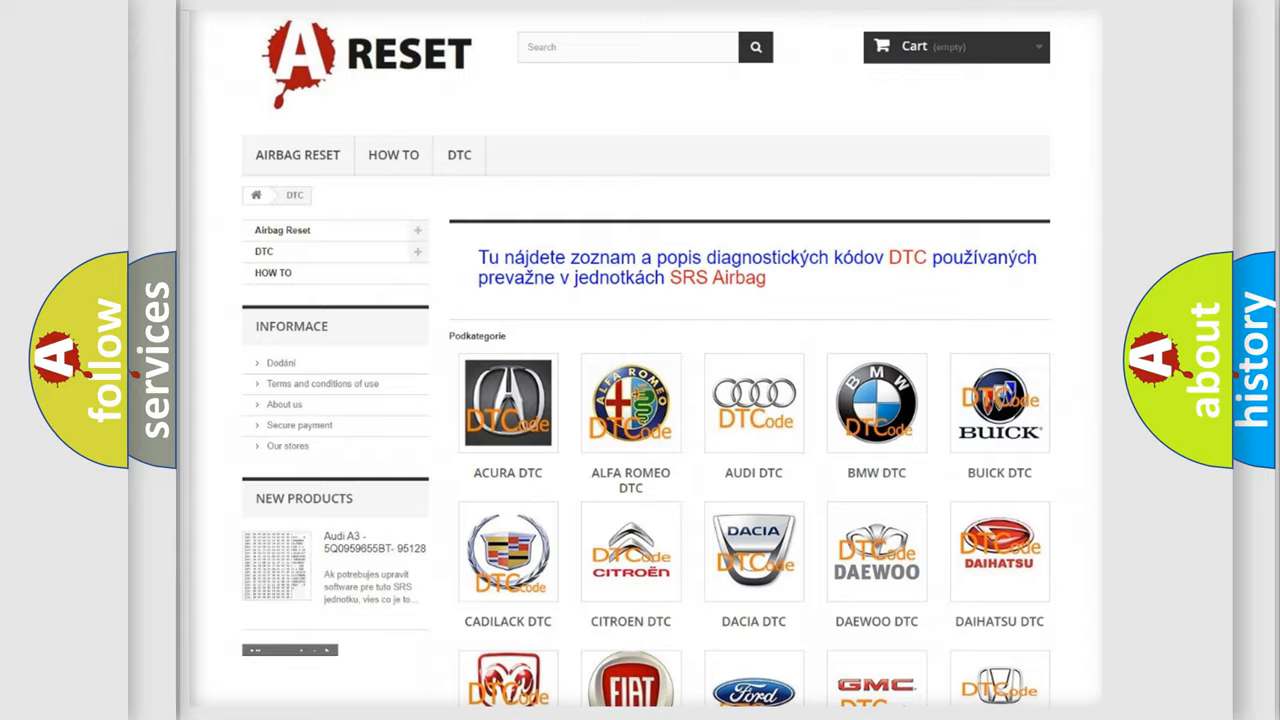
{"action": "scroll", "scroll_direction": "down", "scroll_amount": 3}
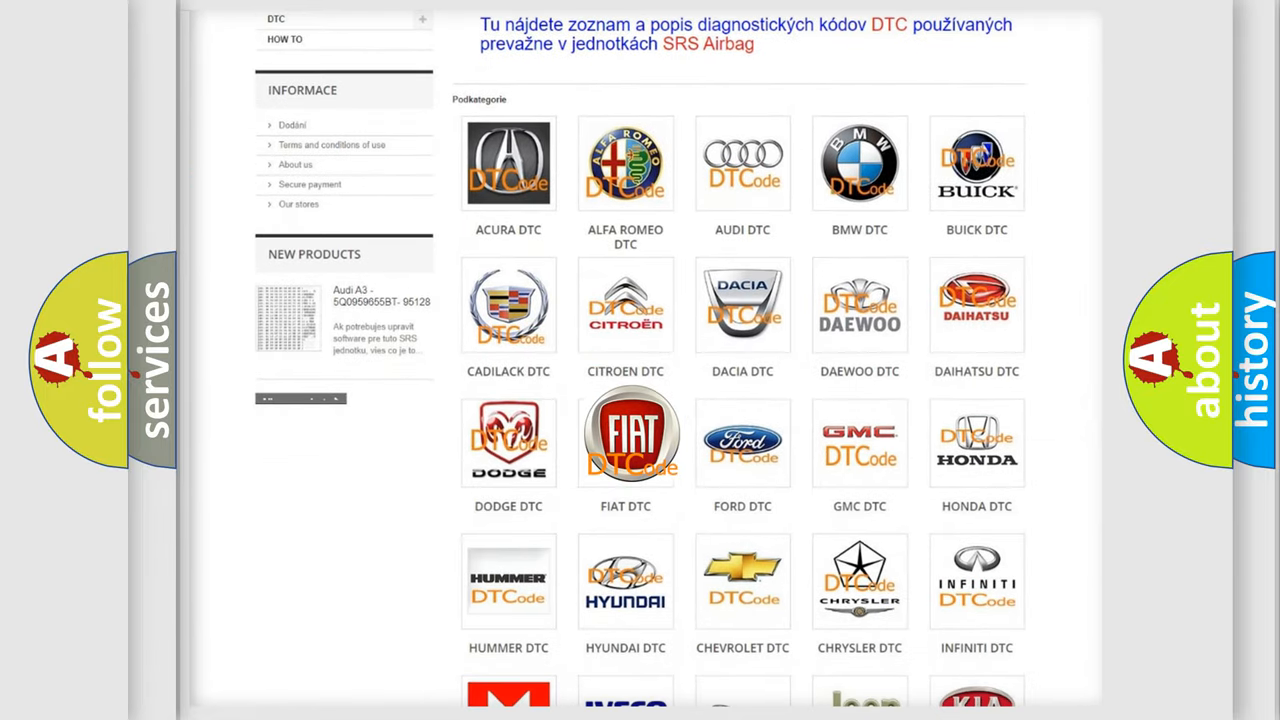
{"action": "left_click", "coordinate": [624, 436]}
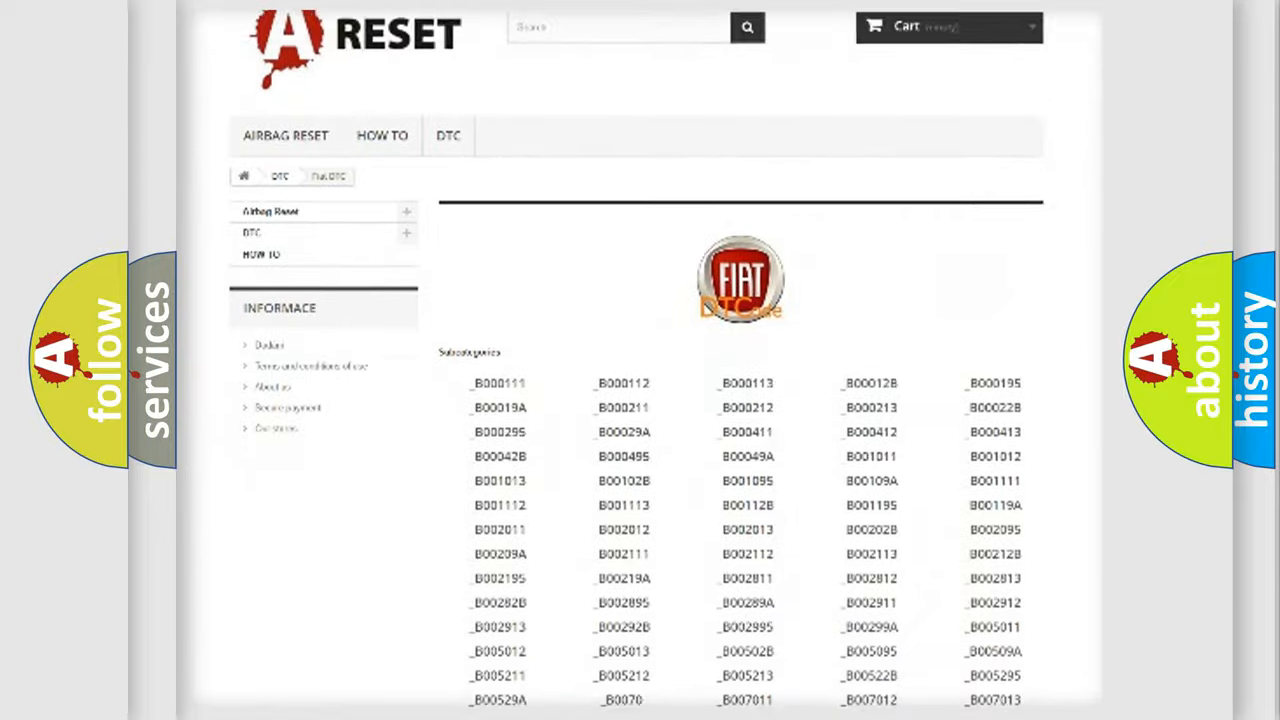
{"action": "scroll", "scroll_direction": "down", "scroll_amount": 3}
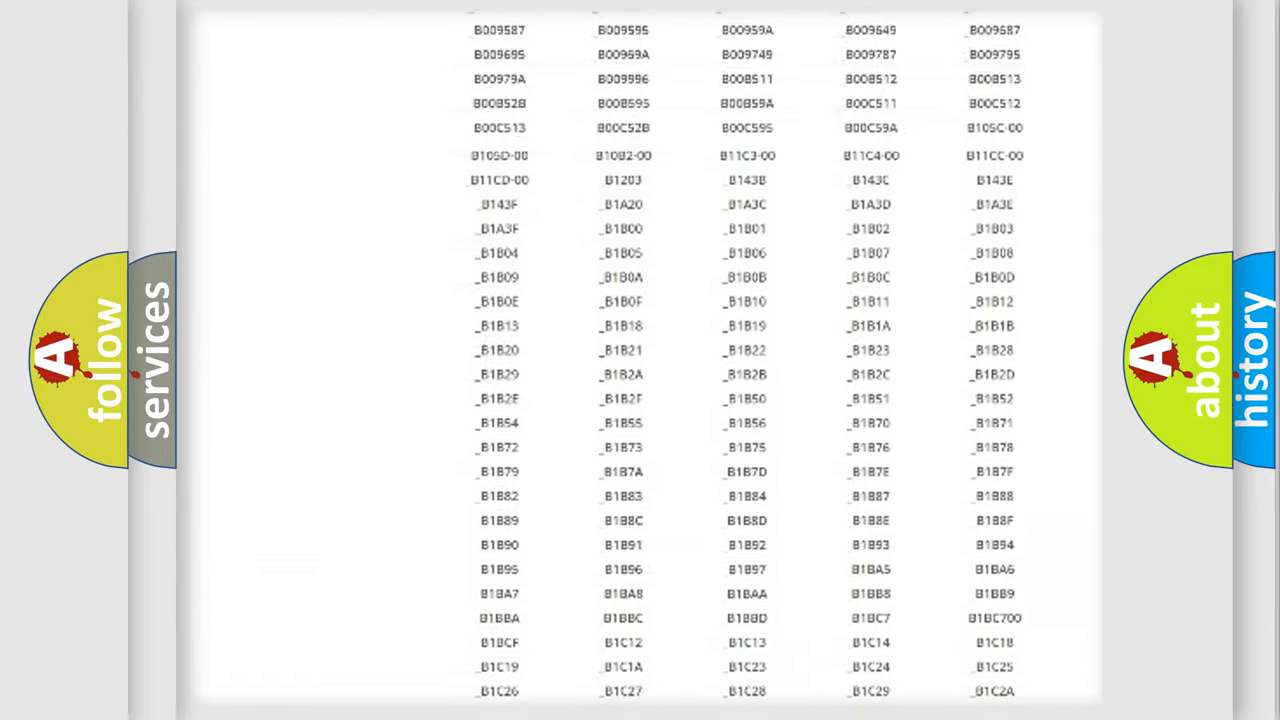
{"action": "scroll", "scroll_direction": "up", "scroll_amount": 3}
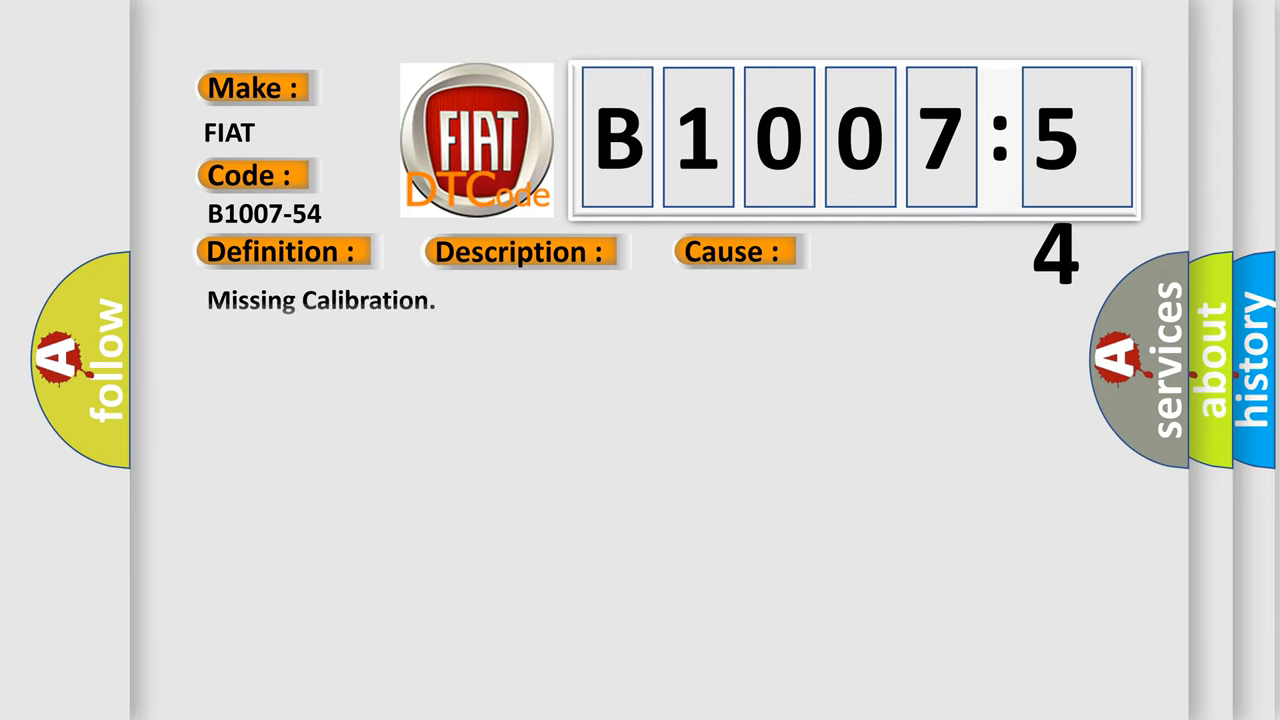
Reveal the B1007-54 description: the sensor's operational range must be taught to the module
{"action": "left_click", "coordinate": [520, 252]}
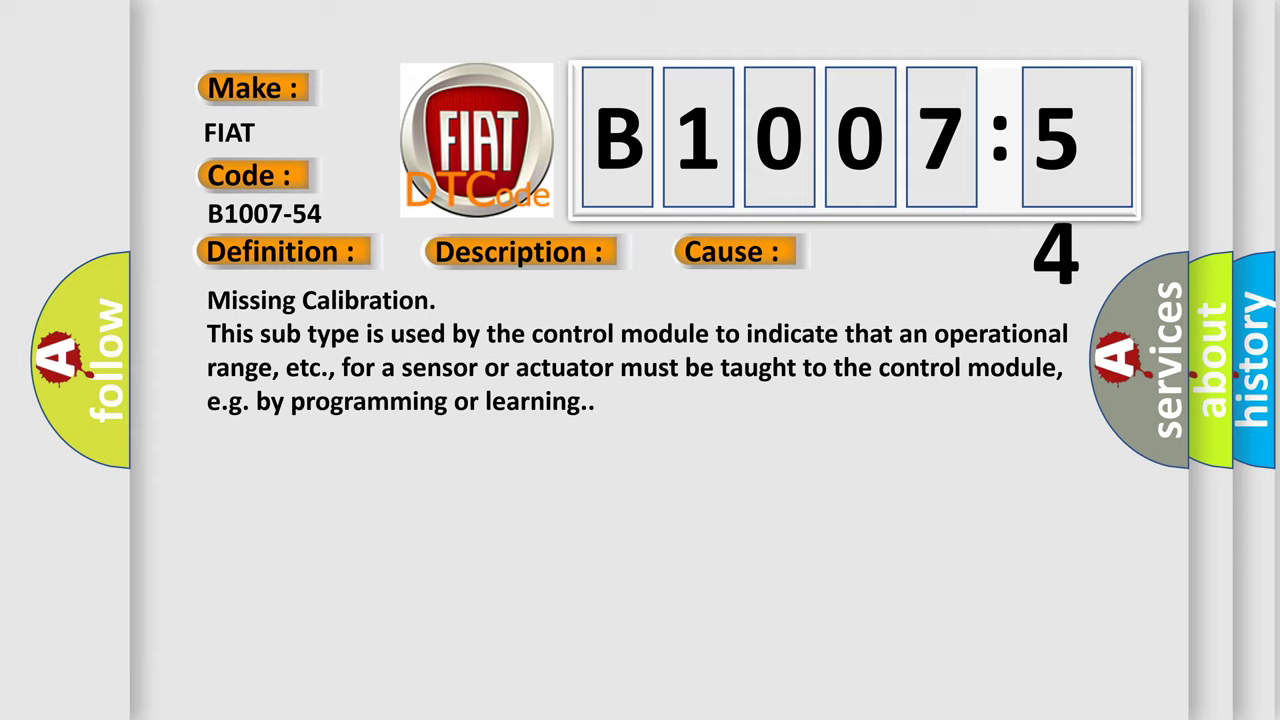